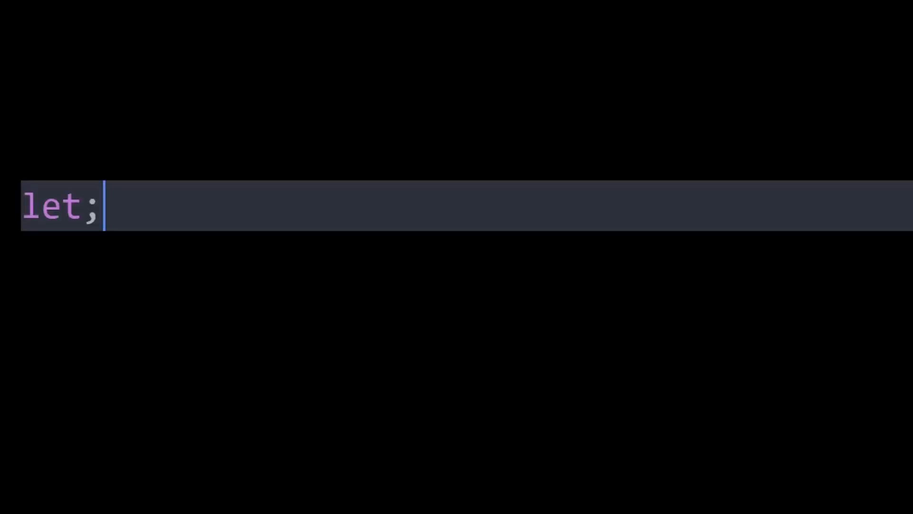
Declare let number = 42; in the JavaScript file
text(number)
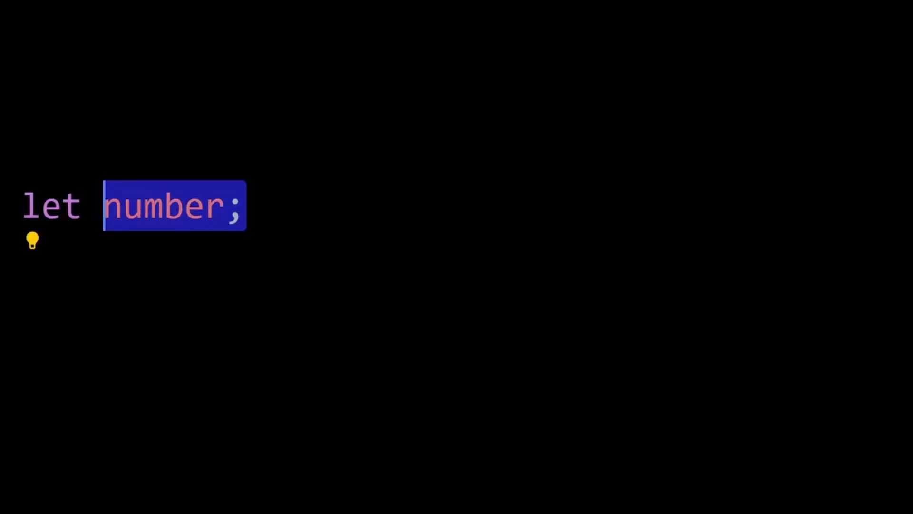
text(= 42;)
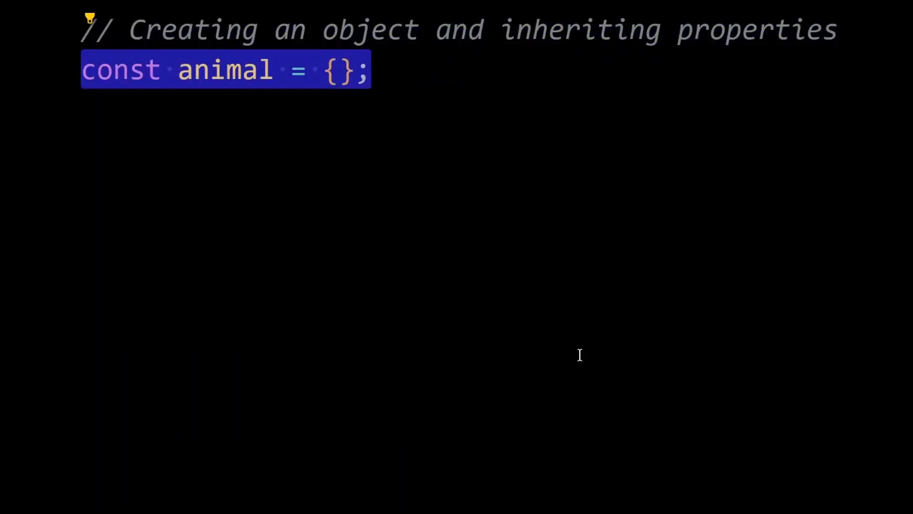
Add legs: 4 to the animal object and create dog with Object.create(animal)
text(legs: 4,)
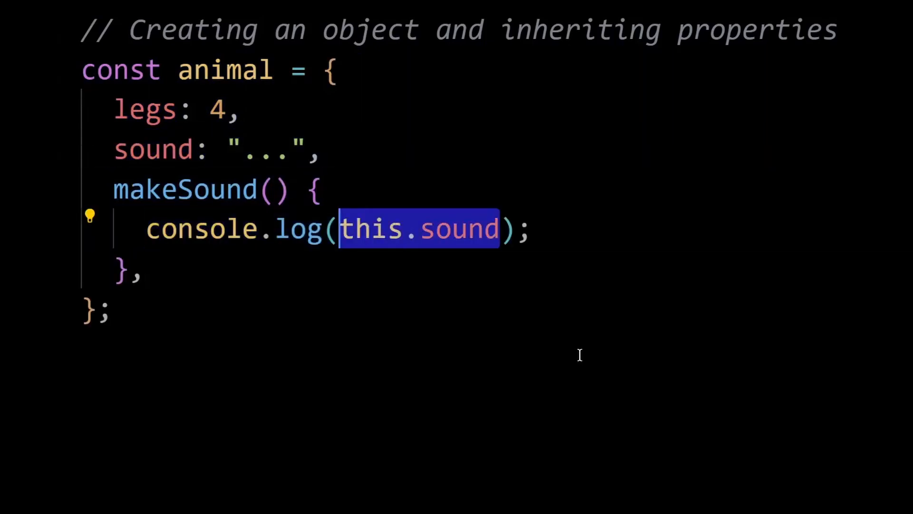
text(const dog = Object.create(animal);)
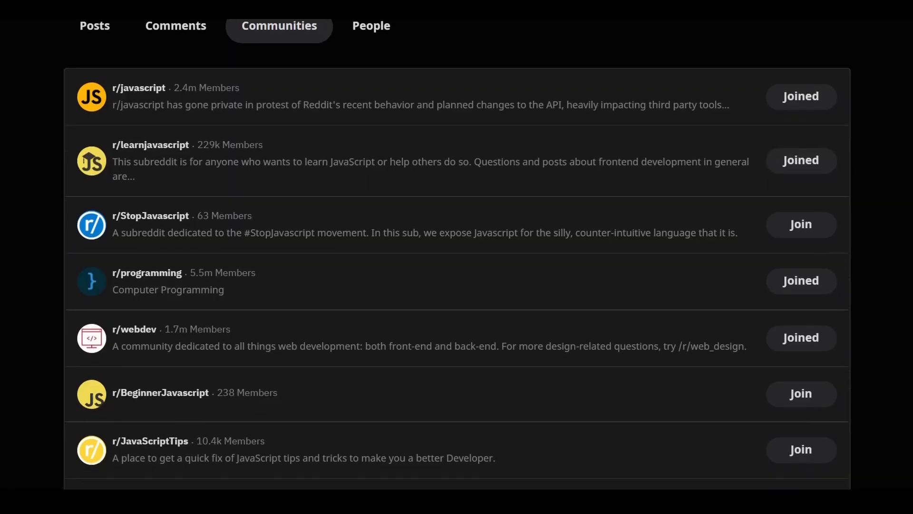
Scroll the Reddit JavaScript Communities results down to r/typescript
scroll(down, 3)
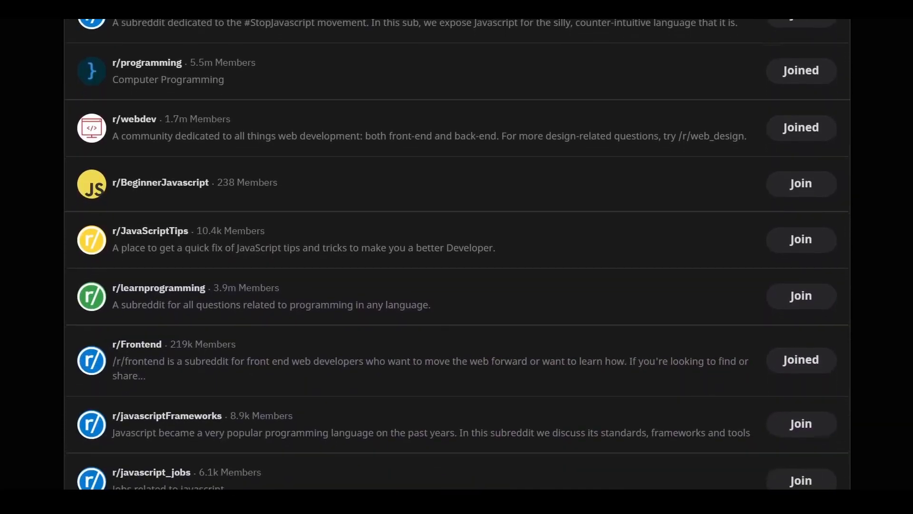
scroll(down, 3)
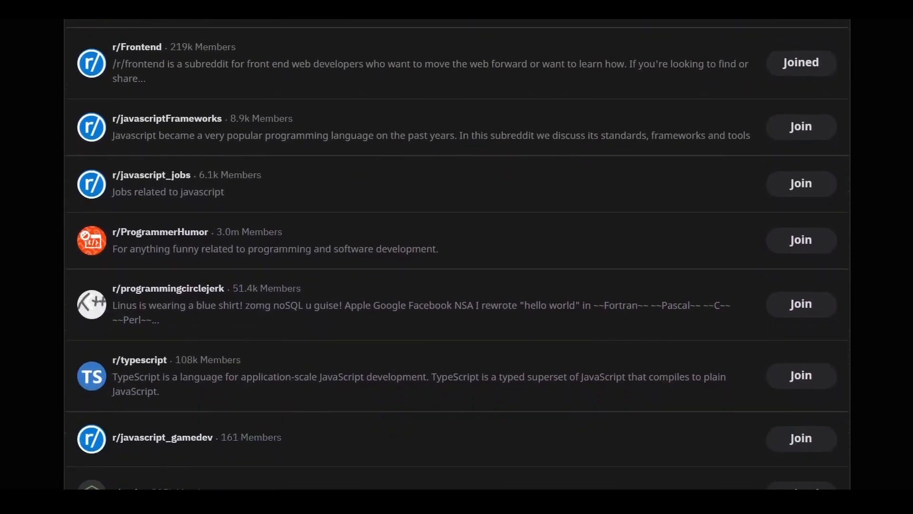
scroll(down, 3)
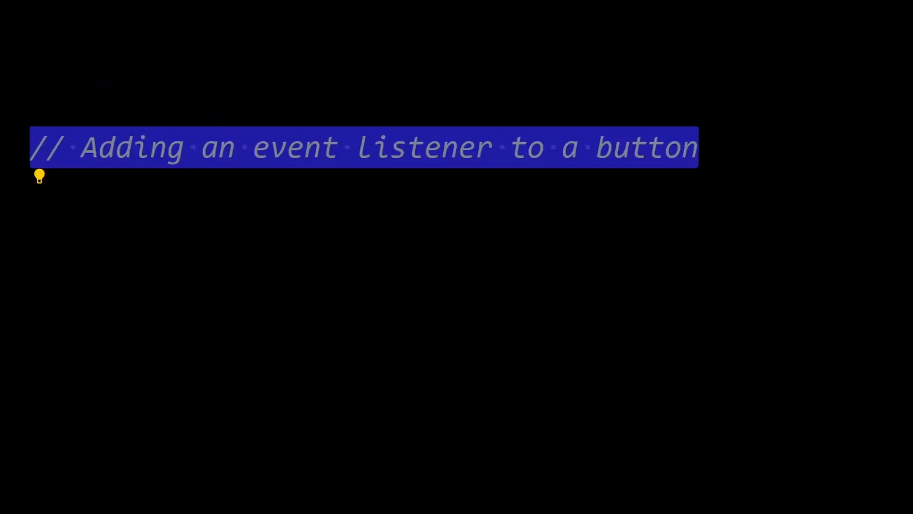
Write const button = document.getElementById("myButton"); under the event-listener comment
text(const button)
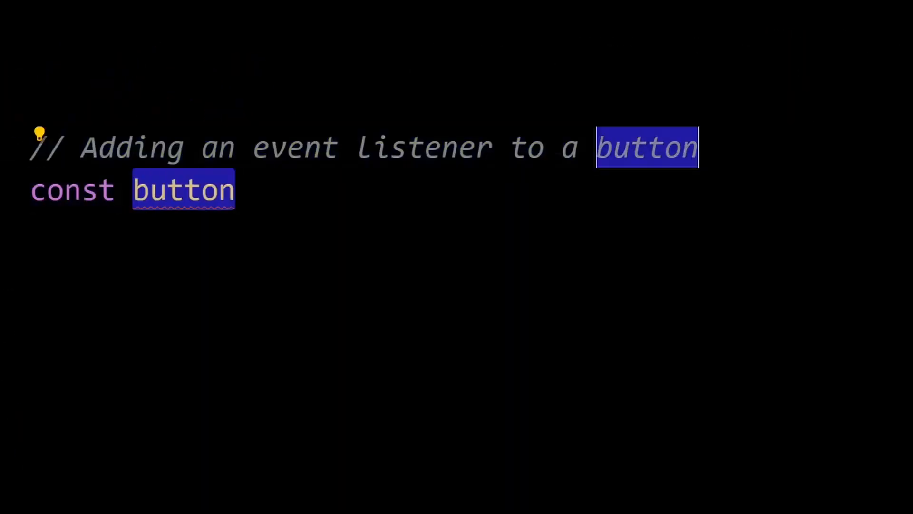
text(= document.getElementById("myButton");)
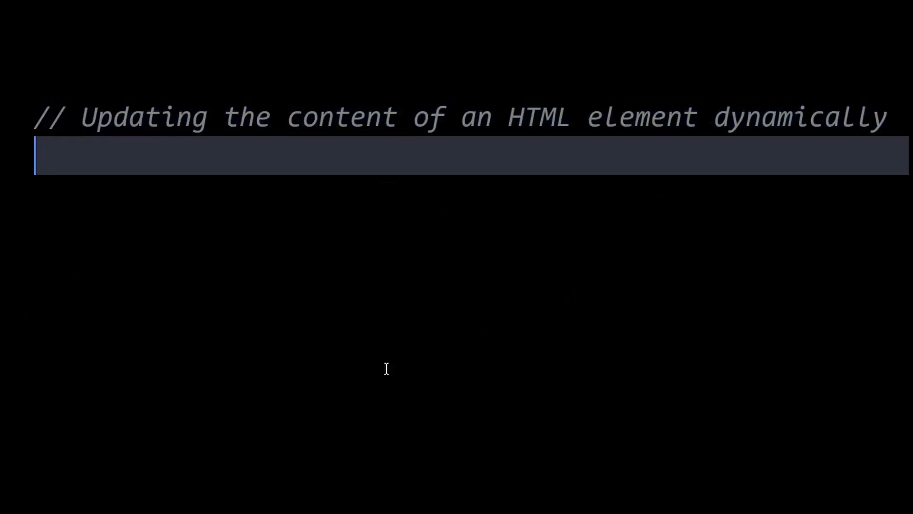
Add const counter = document.getElementById("counter"); below the dynamic-content comment
text(const counter = document.getElementById("counter");)
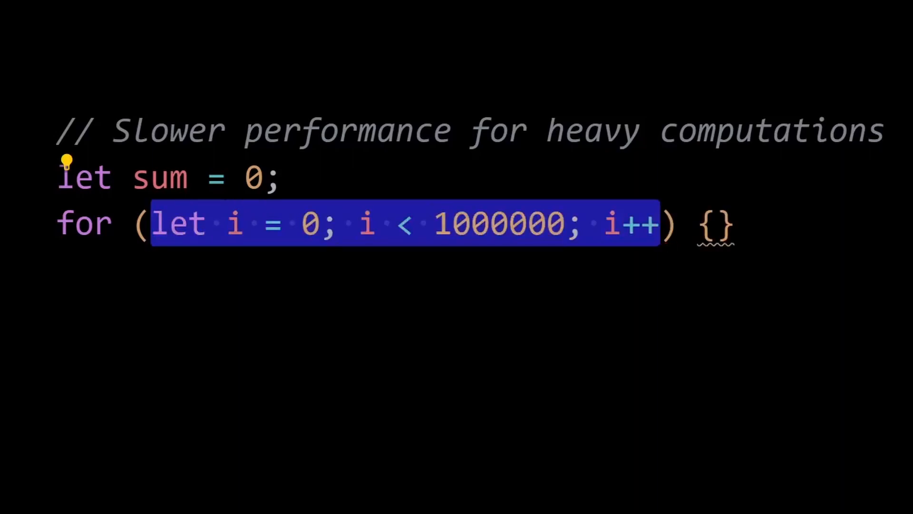
Put sum += i; inside the million-iteration for loop body
text(sum += i;)
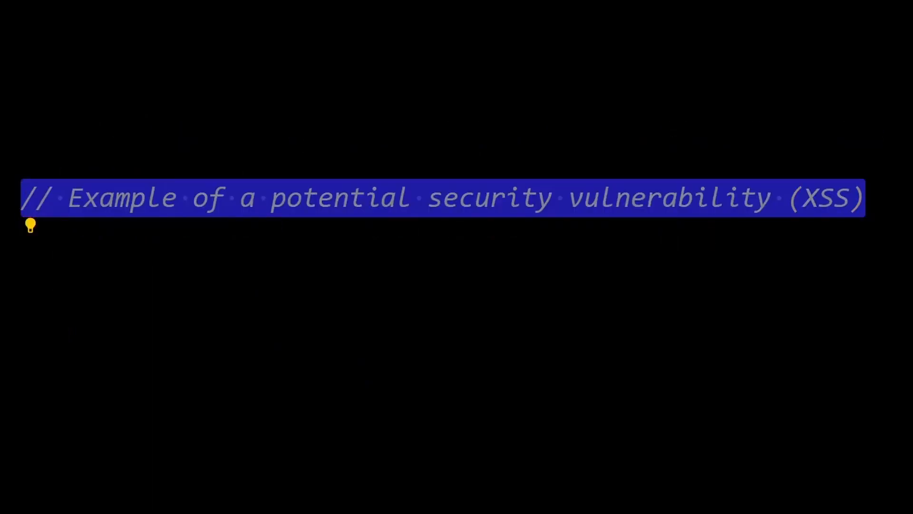
Declare const userInput = "<script>malicious code</script>"; under the XSS comment
text(const)
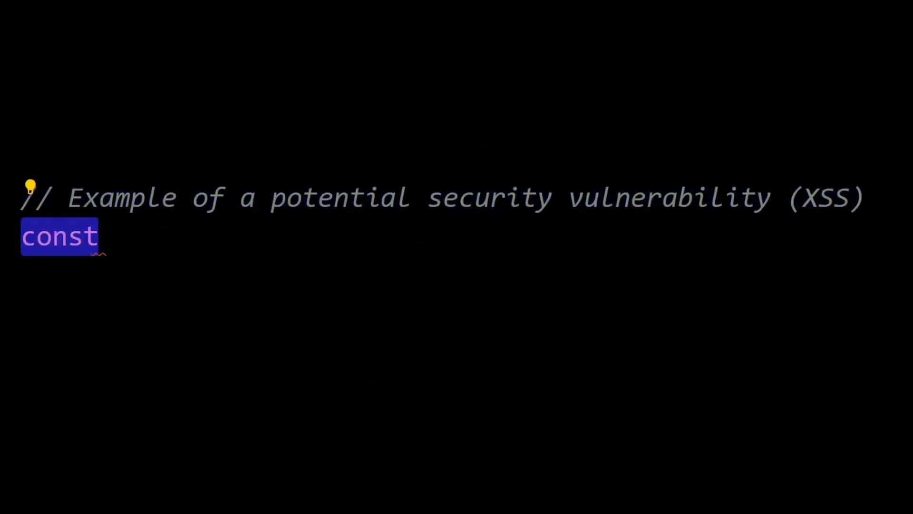
text(userInput = "<script>malicious code</script>";)
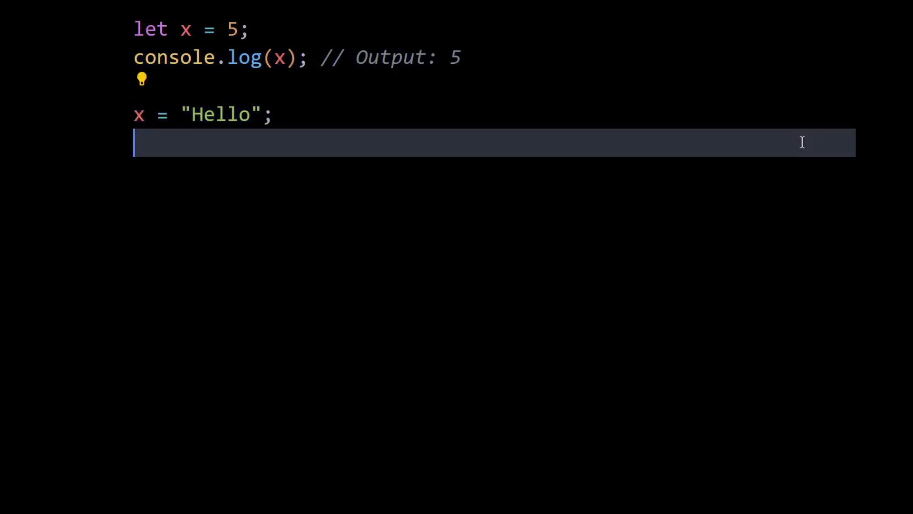
Log x with an Output: "Hello" comment, then reassign x to true and log it
text(console.log(x);)
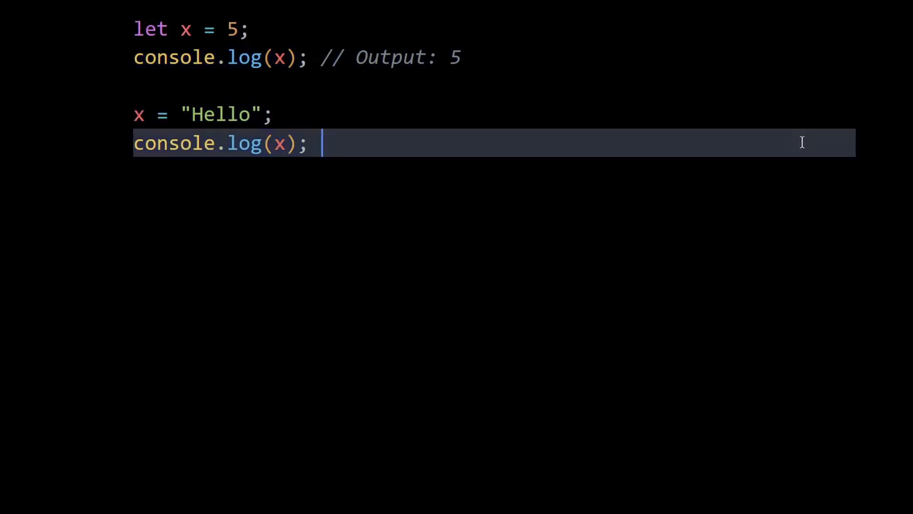
text(// Output: "Hello")
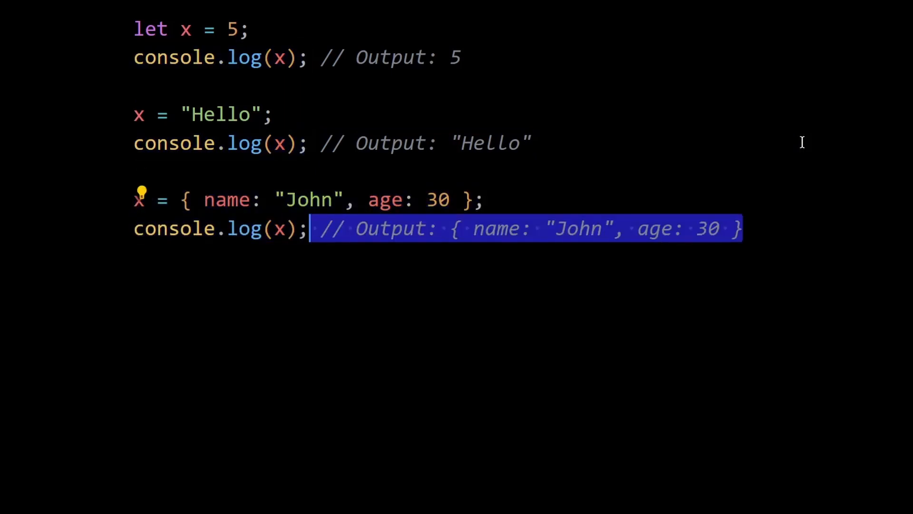
text(x = true;)
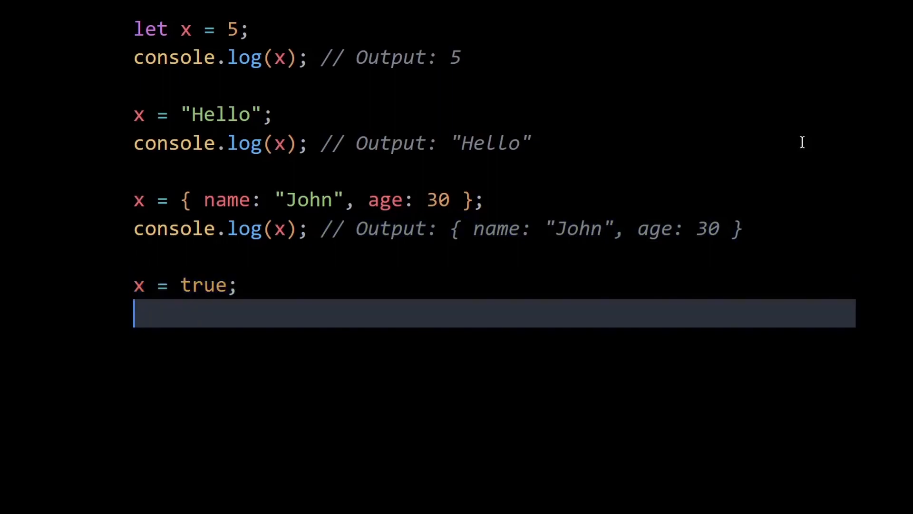
text(console.log(x); // Output: true)
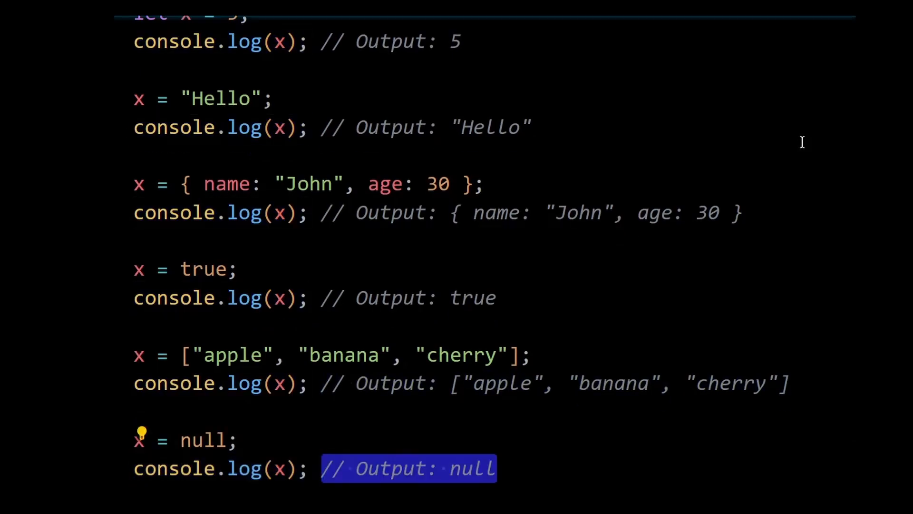
scroll(down, 3)
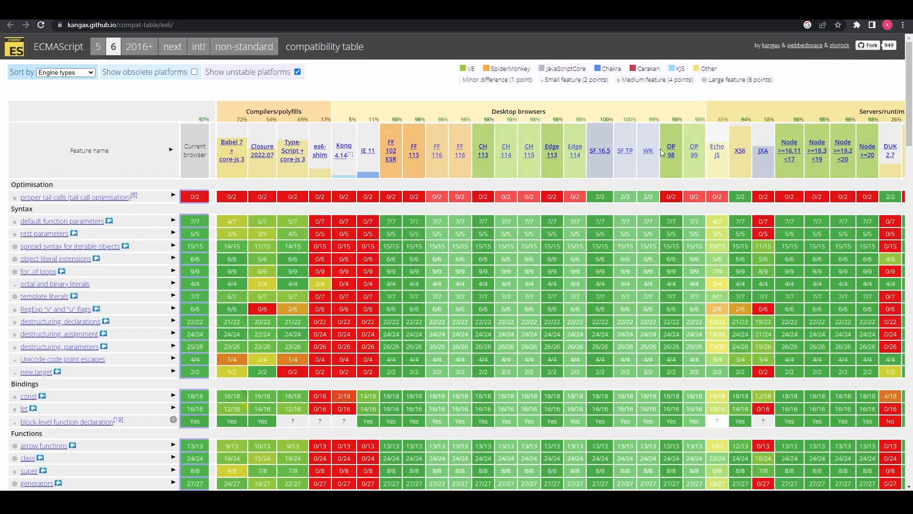
Scroll the ES6 compatibility table past built-ins and subclassing to the Annex B rows
scroll(down, 3)
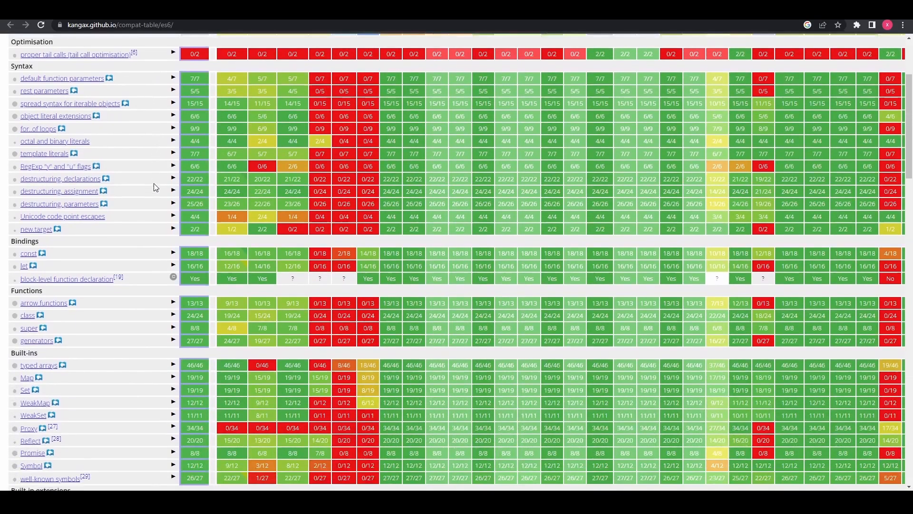
scroll(down, 3)
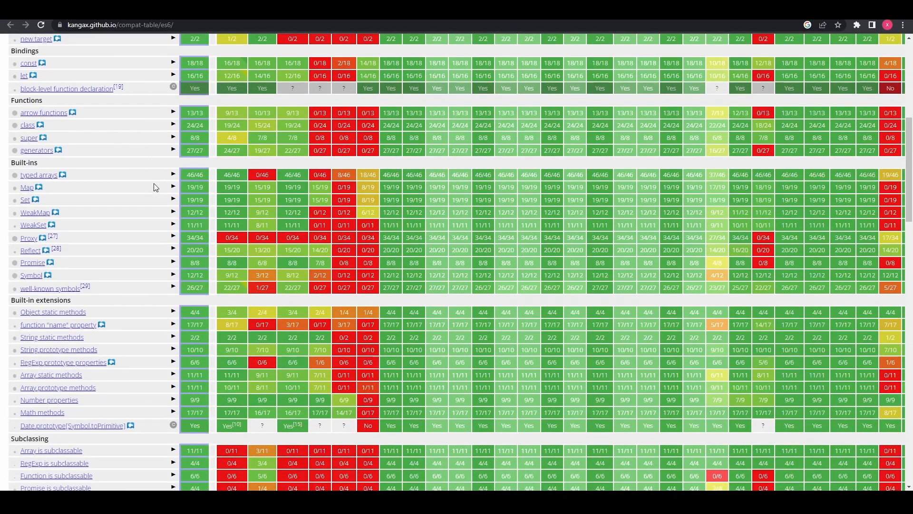
scroll(down, 3)
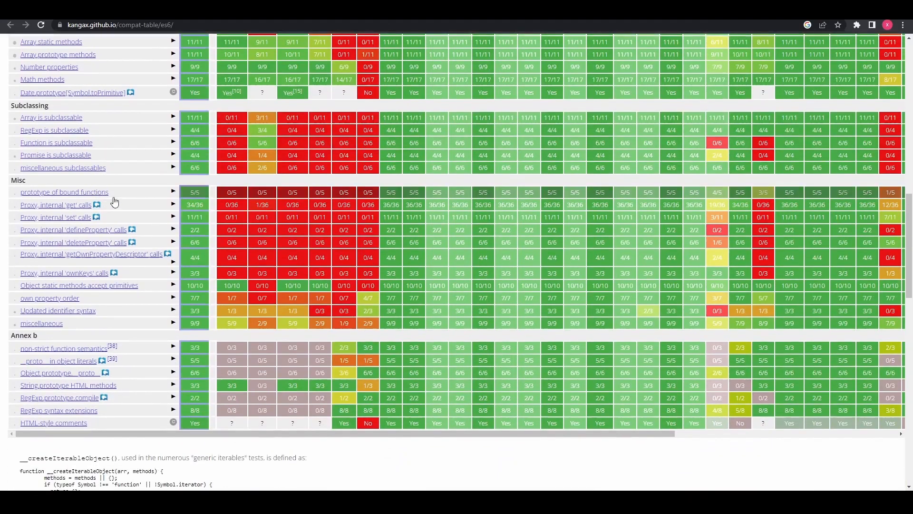
scroll(down, 3)
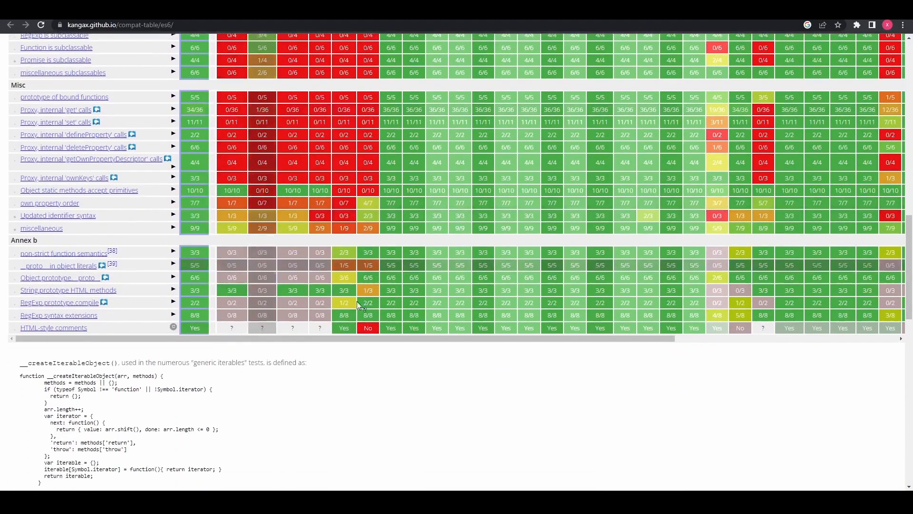
mouse_move(659, 467)
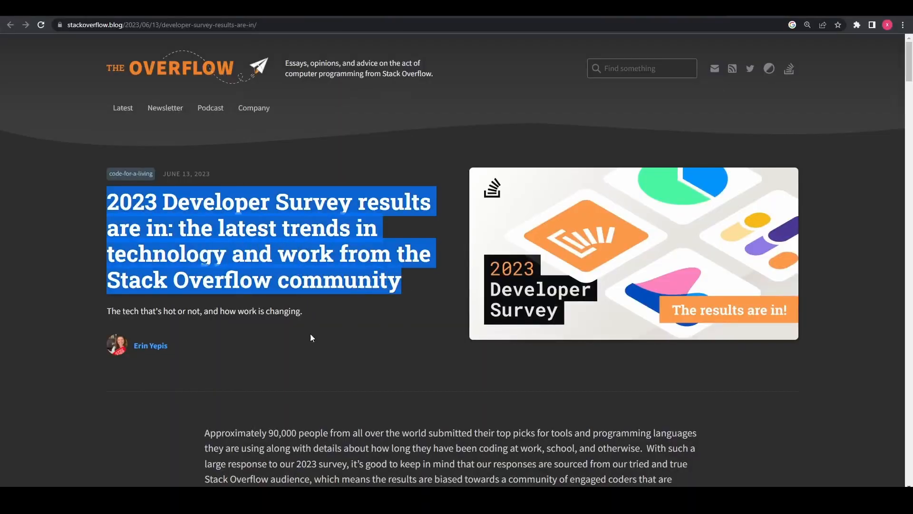
Scroll to the top-languages chart with JavaScript at 63.61% and zoom in
scroll(down, 3)
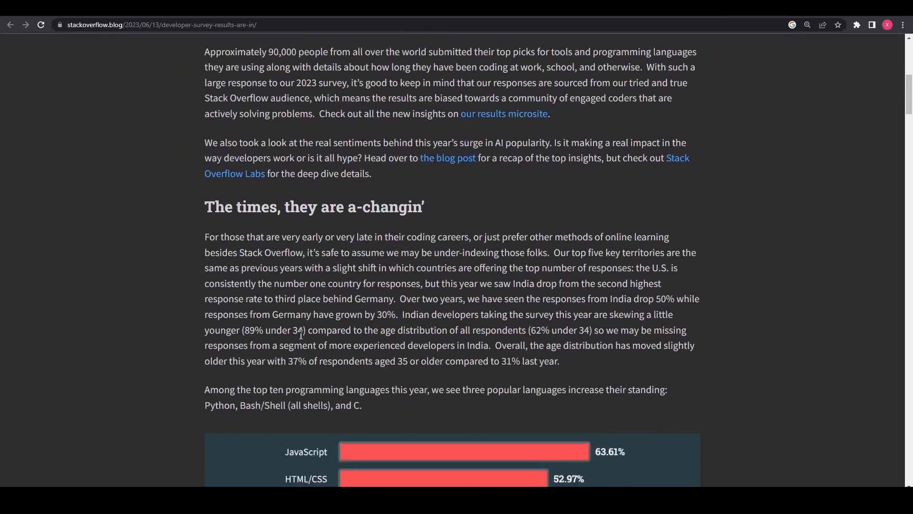
scroll(down, 3)
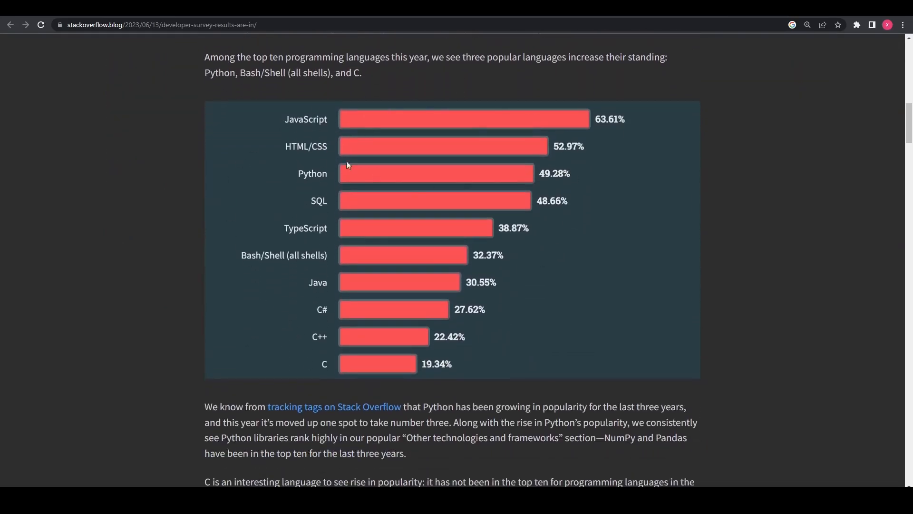
key(ctrl+plus)
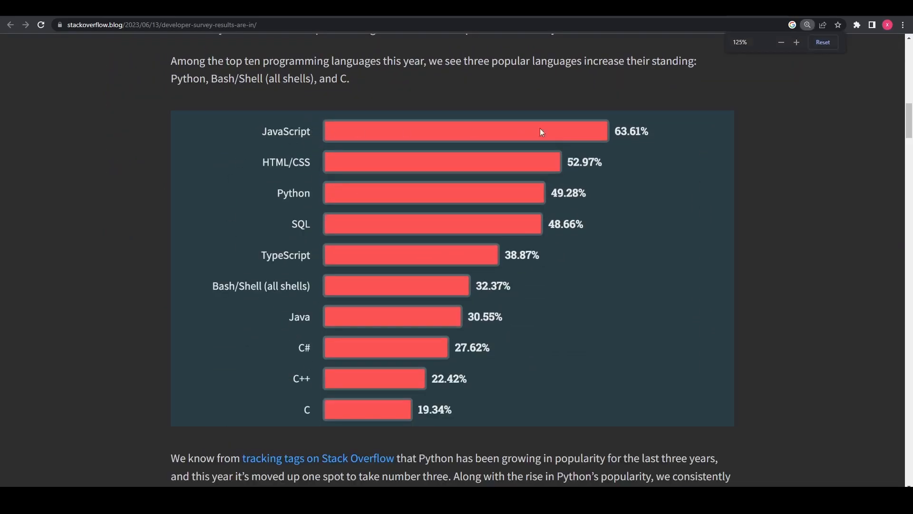